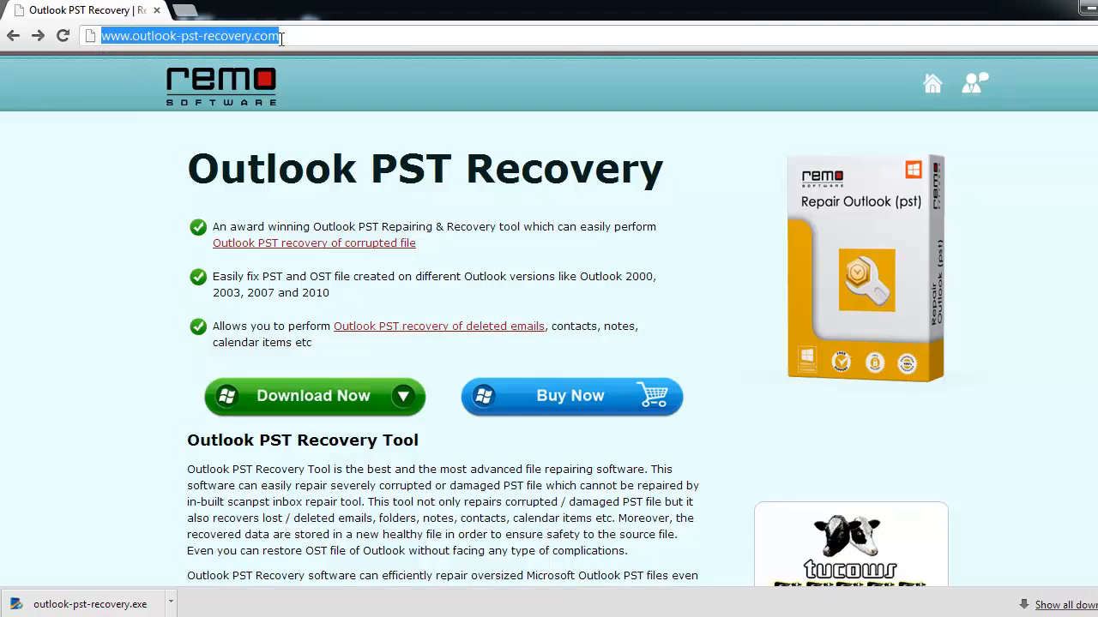
{"action": "mouse_move", "coordinate": [168, 122]}
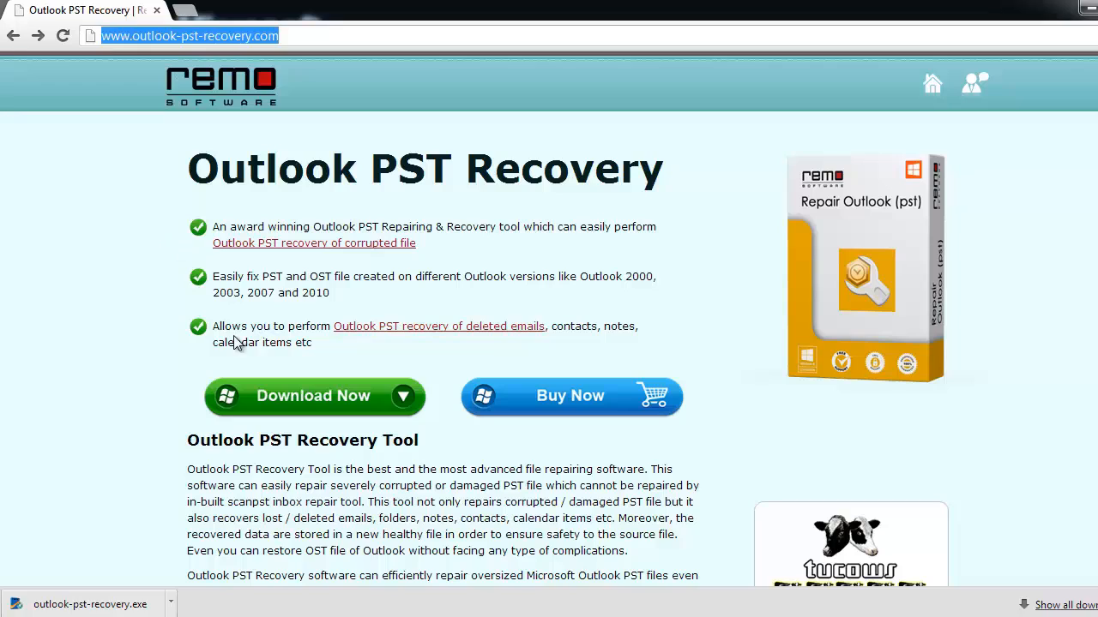
{"action": "mouse_move", "coordinate": [305, 396]}
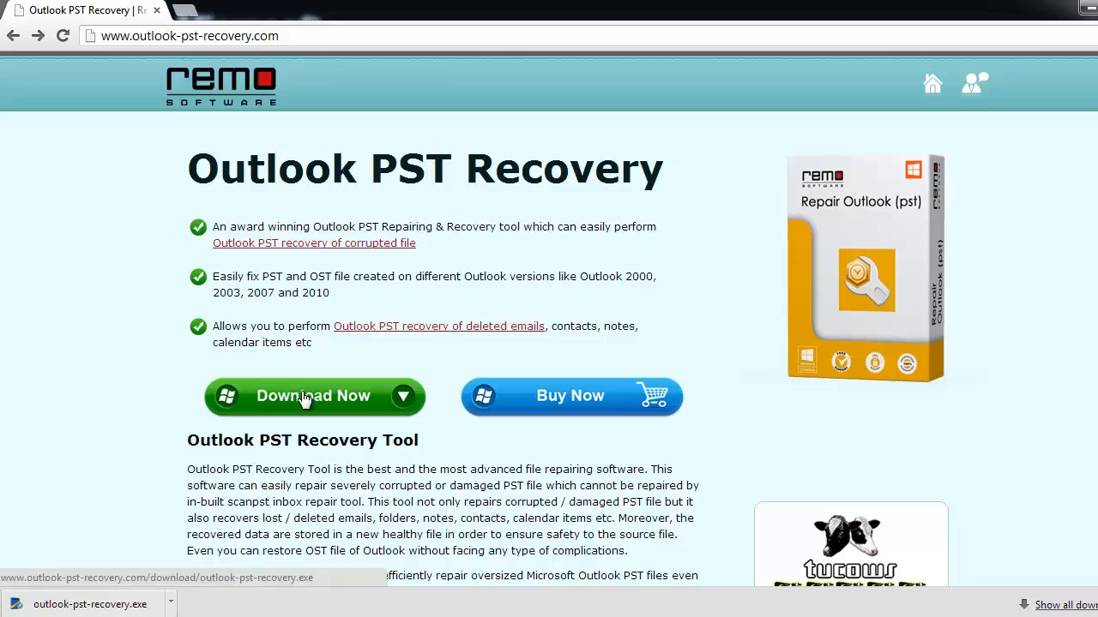
- Start downloading the Outlook PST Recovery installer (outlook-pst-recovery.exe)
{"action": "left_click", "coordinate": [314, 394]}
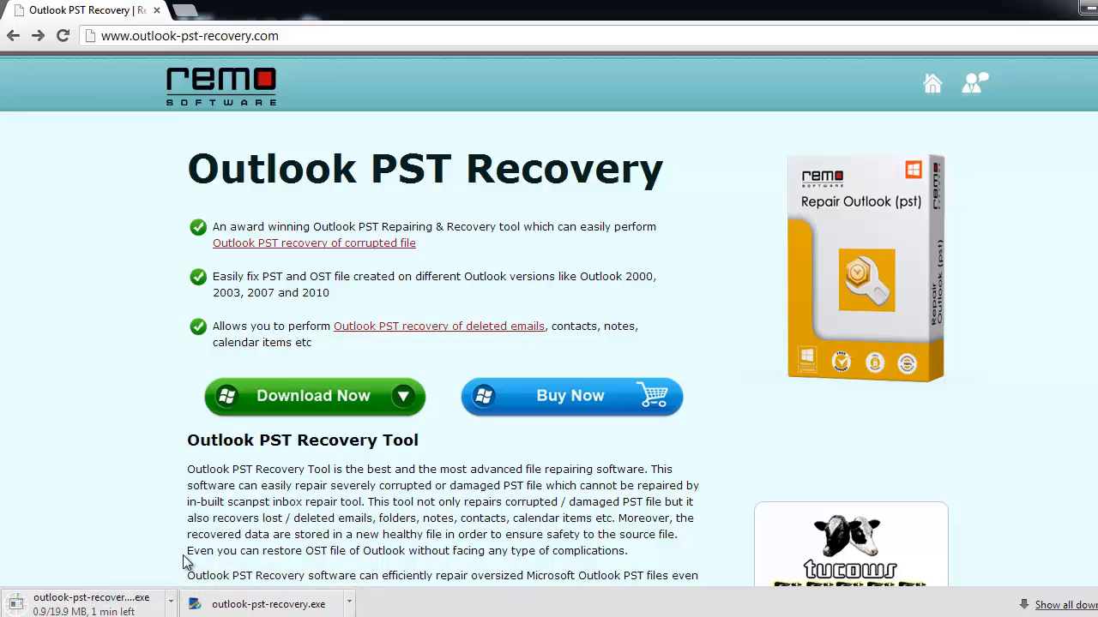
{"action": "mouse_move", "coordinate": [479, 422]}
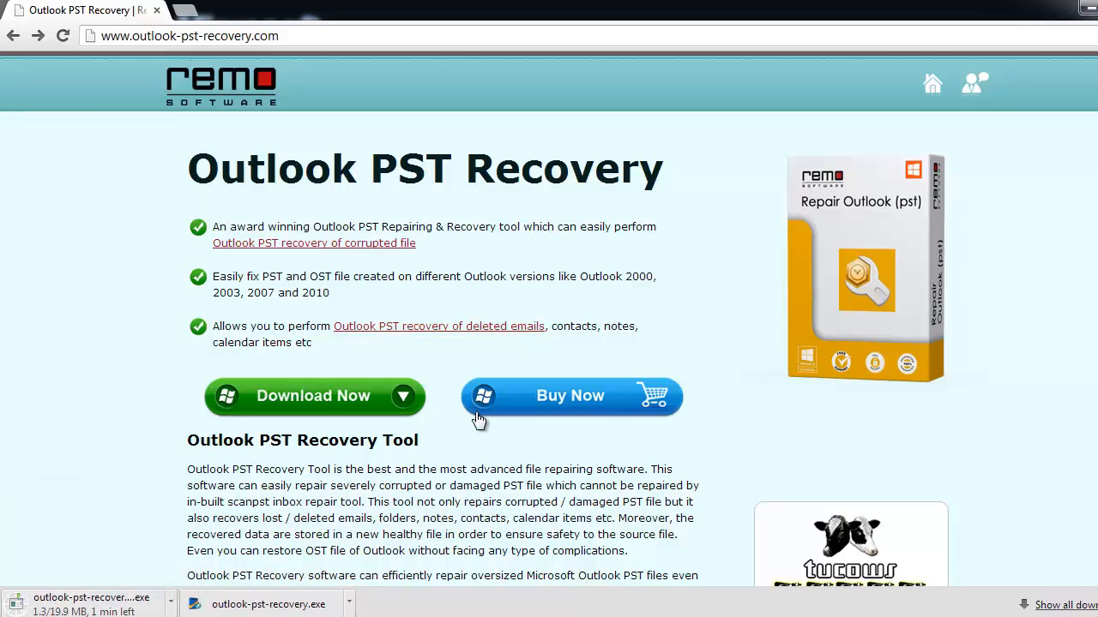
{"action": "mouse_move", "coordinate": [667, 288]}
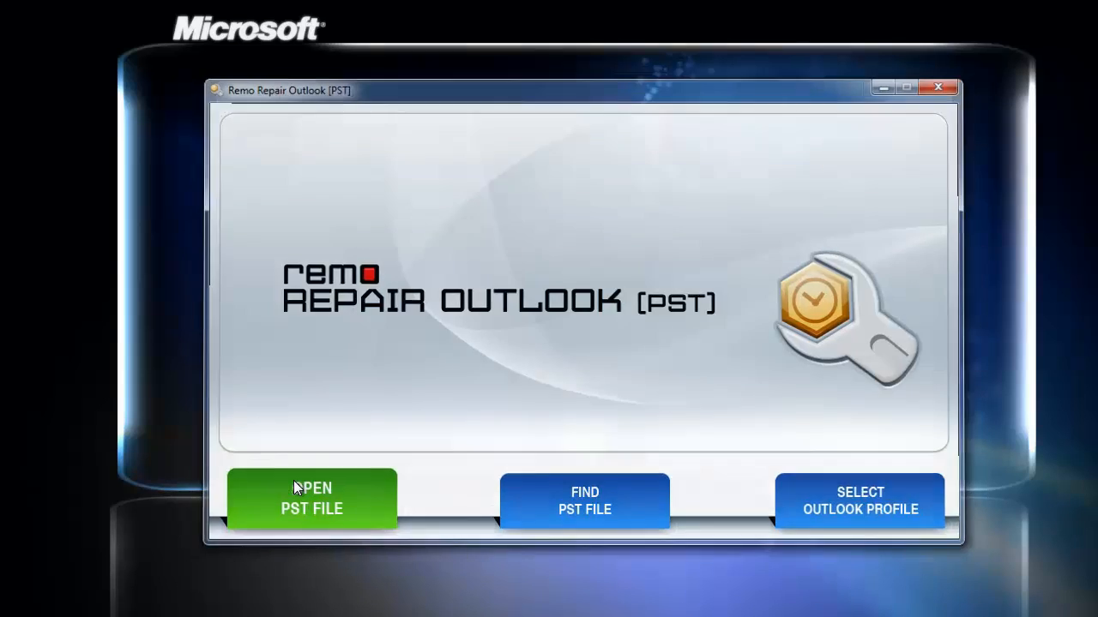
- Choose Open PST File to begin repairing an existing PST file
{"action": "left_click", "coordinate": [312, 497]}
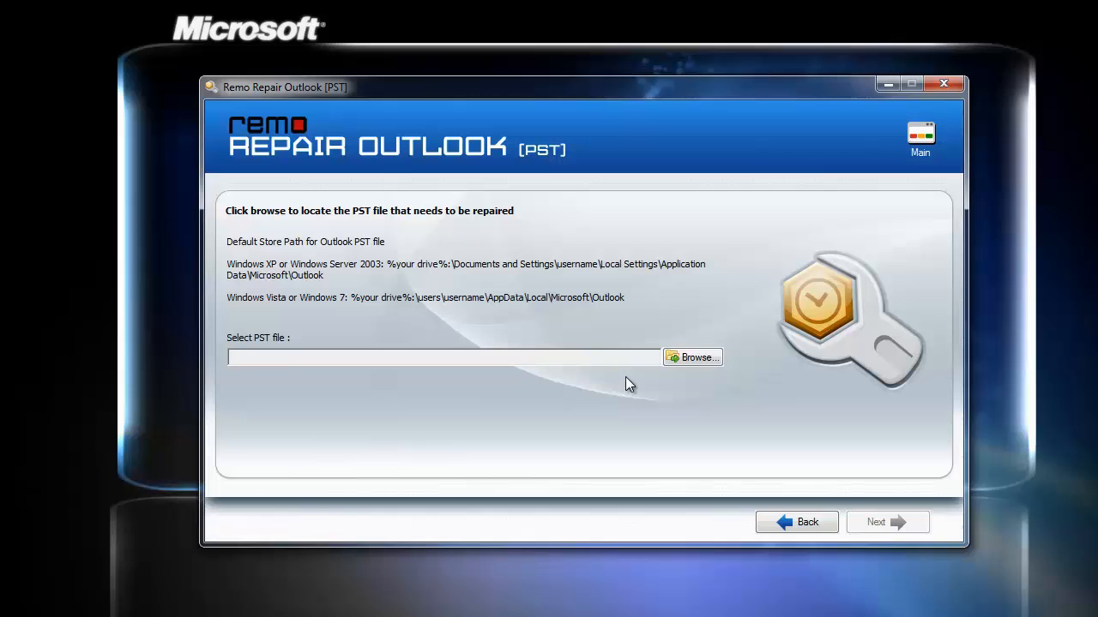
- Select Outlook.pst on TRANSCEND (F:) and continue to the scan method options
{"action": "left_click", "coordinate": [693, 357]}
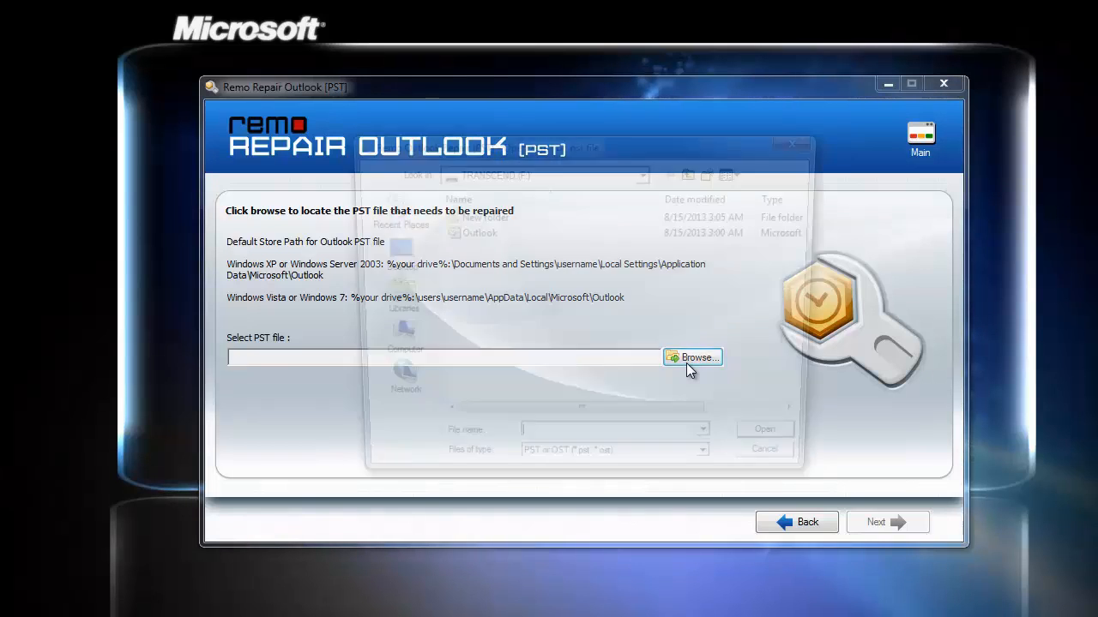
{"action": "left_click", "coordinate": [693, 356]}
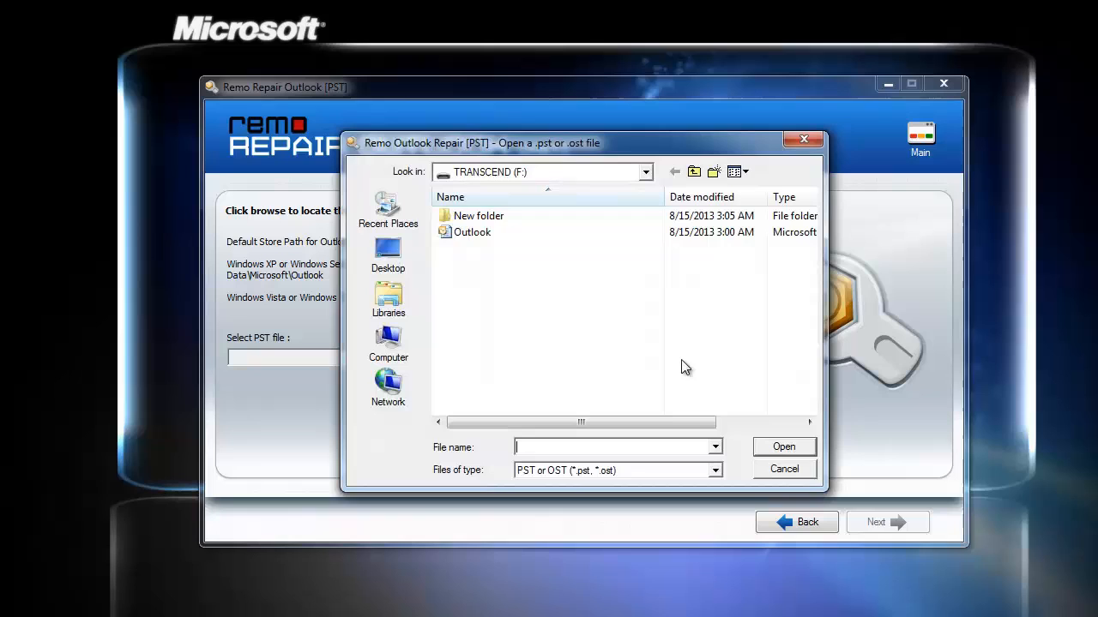
{"action": "left_click", "coordinate": [473, 231]}
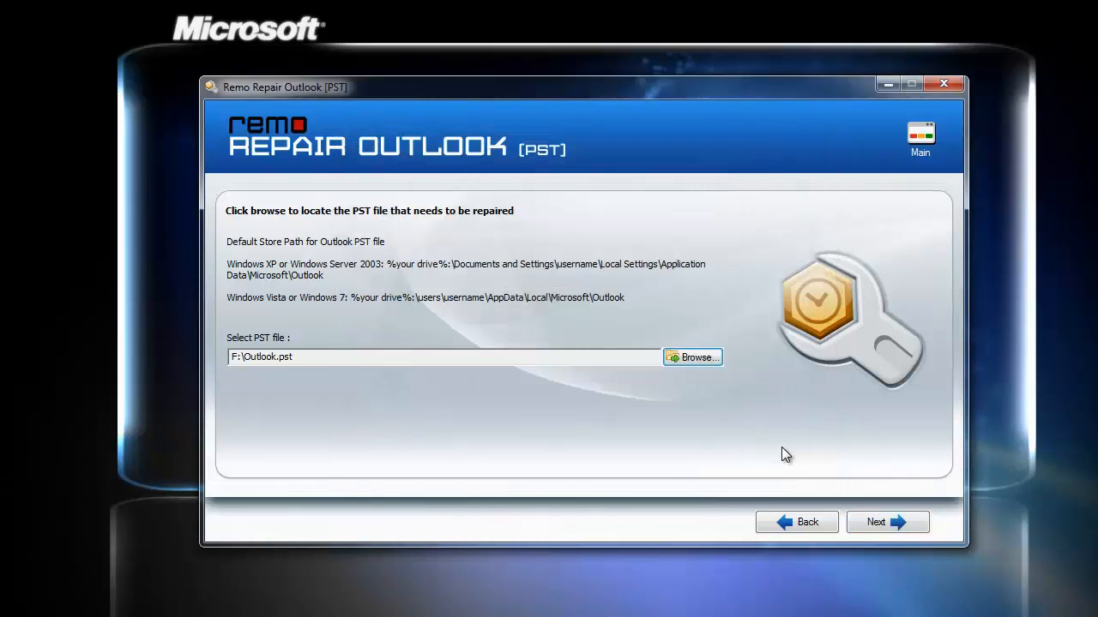
{"action": "left_click", "coordinate": [886, 521]}
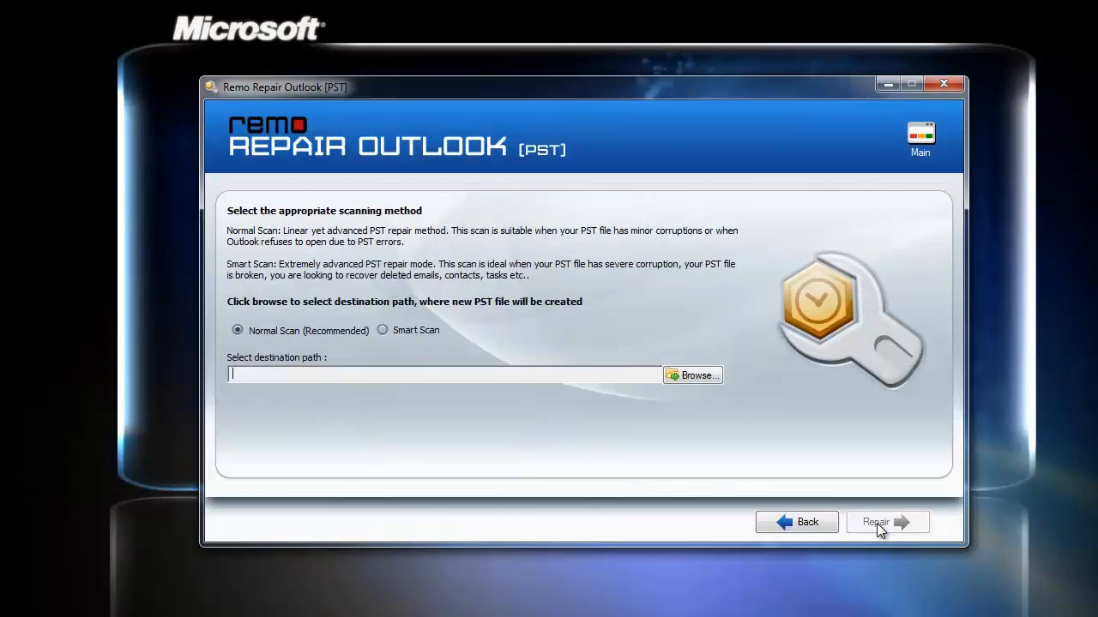
{"action": "mouse_move", "coordinate": [602, 309]}
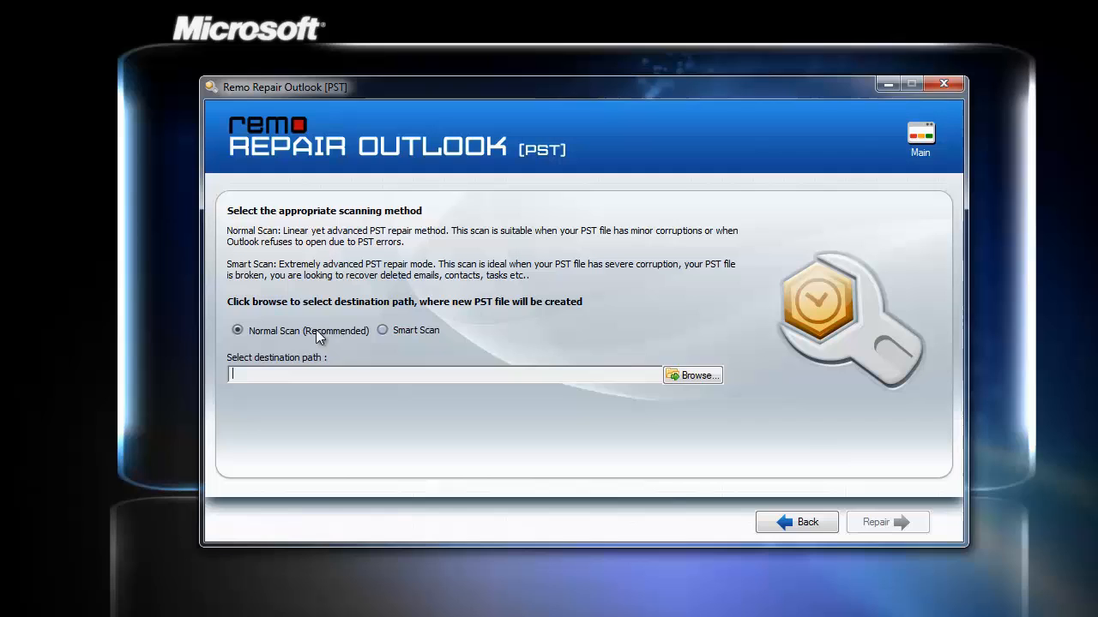
{"action": "mouse_move", "coordinate": [357, 333]}
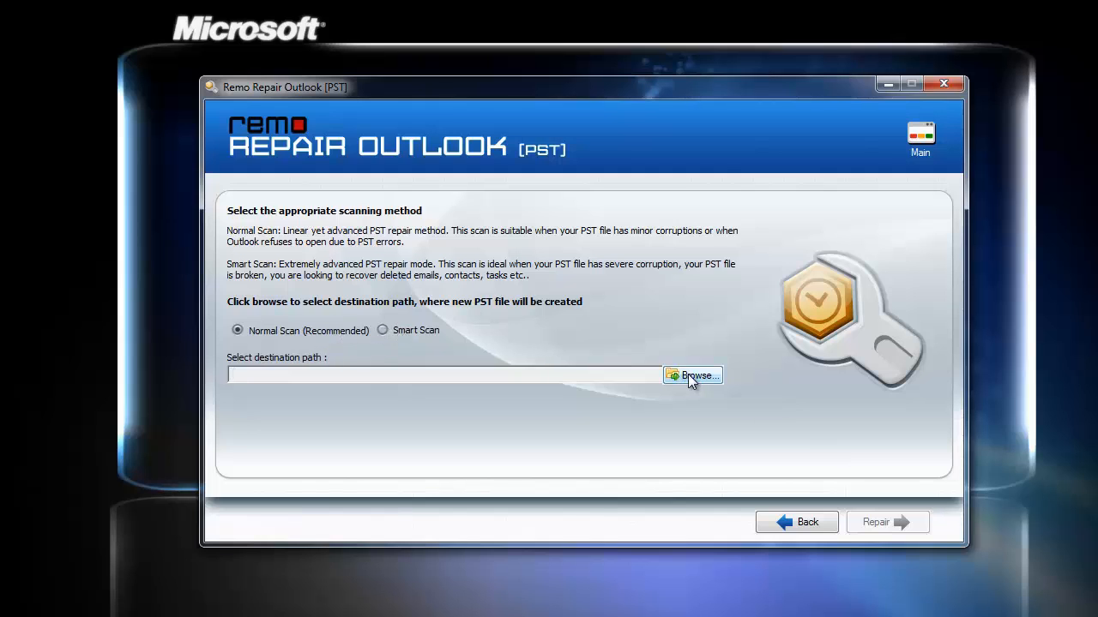
- Save to F:\New folder with Normal Scan and repair, recovering 4237 emails and 108 contacts
{"action": "left_click", "coordinate": [693, 375]}
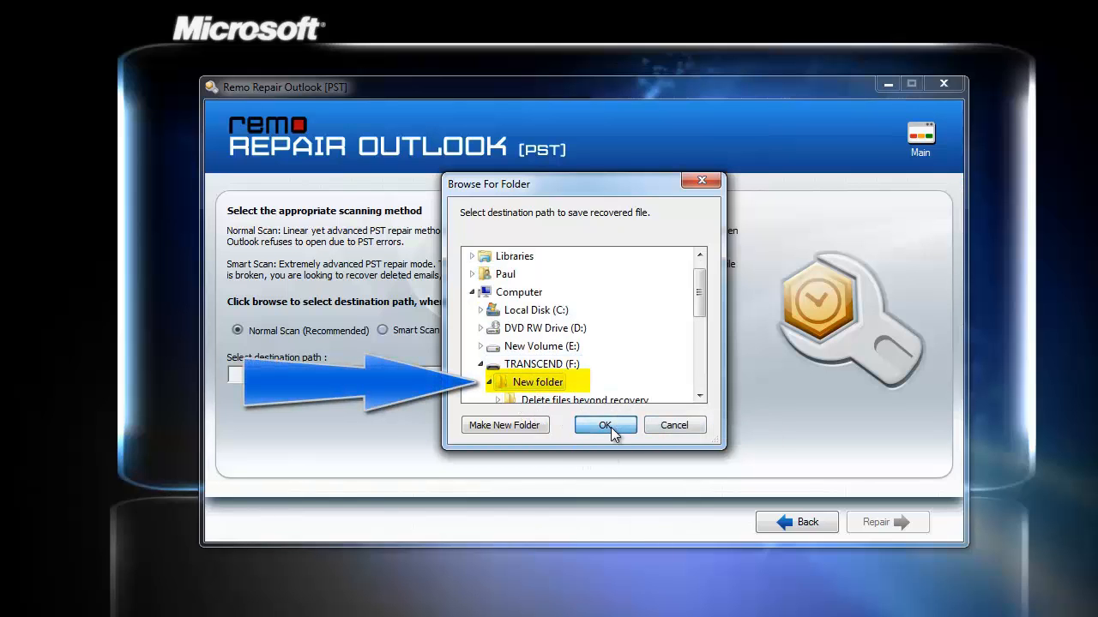
{"action": "left_click", "coordinate": [603, 425]}
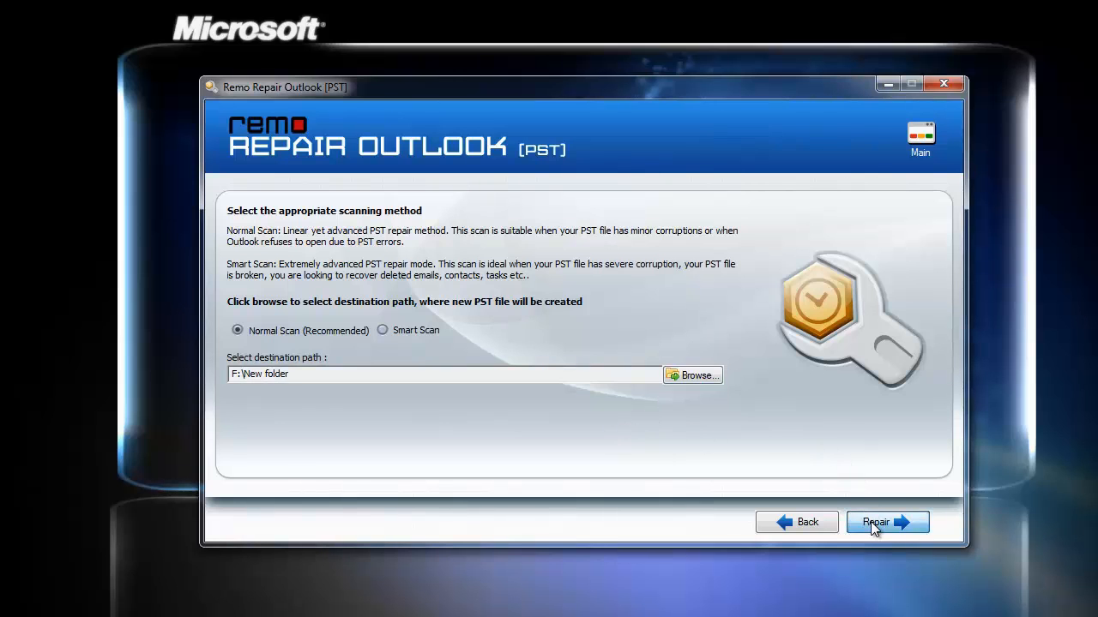
{"action": "left_click", "coordinate": [887, 521]}
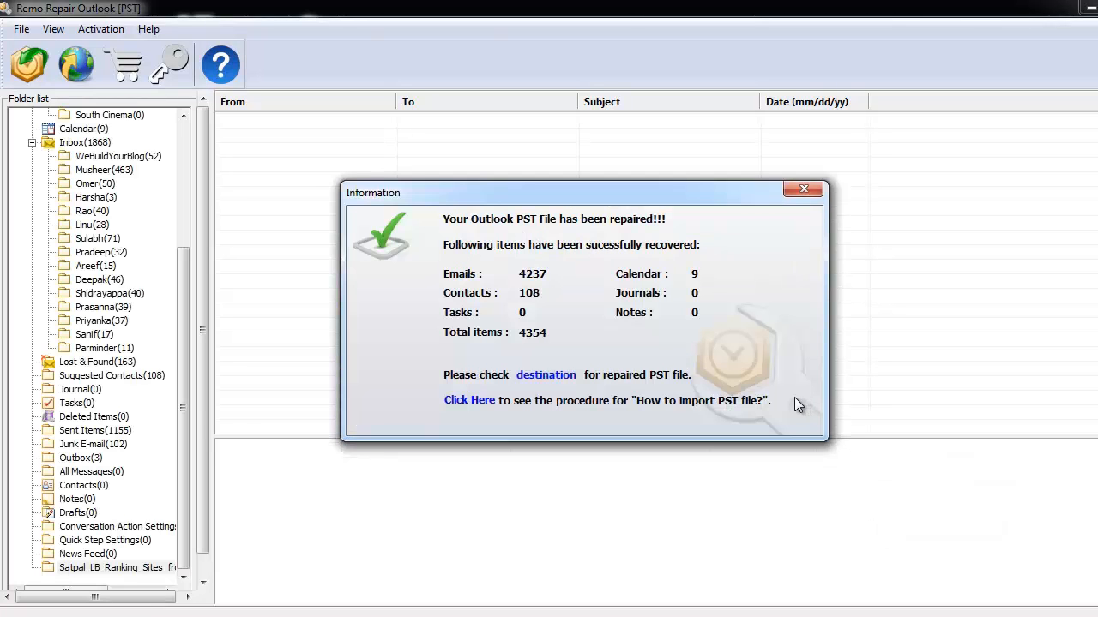
{"action": "mouse_move", "coordinate": [563, 333]}
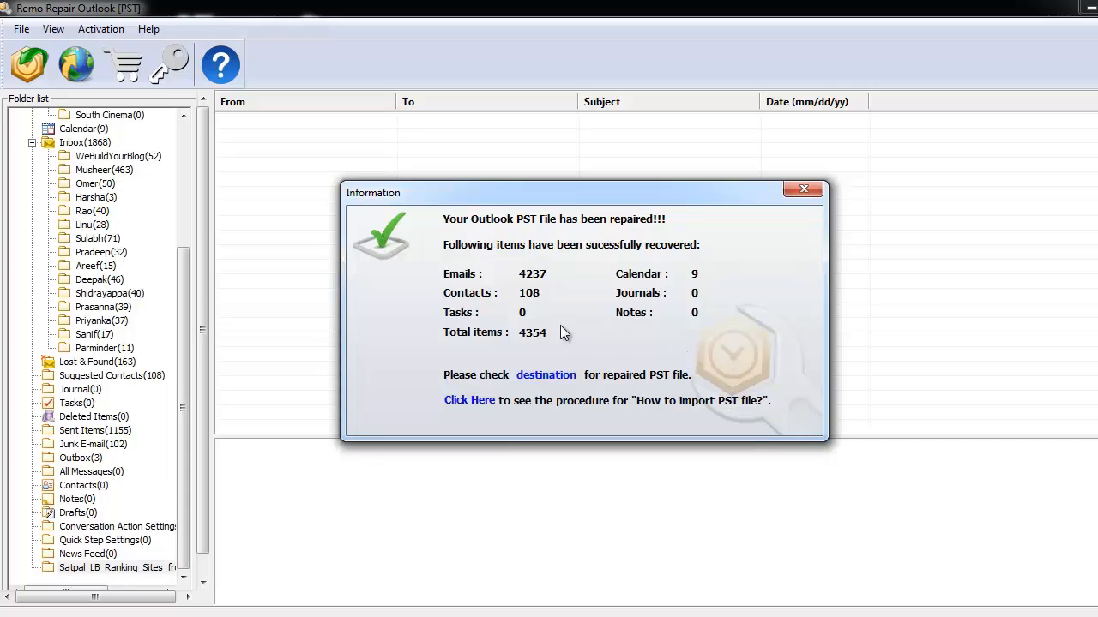
{"action": "mouse_move", "coordinate": [464, 243]}
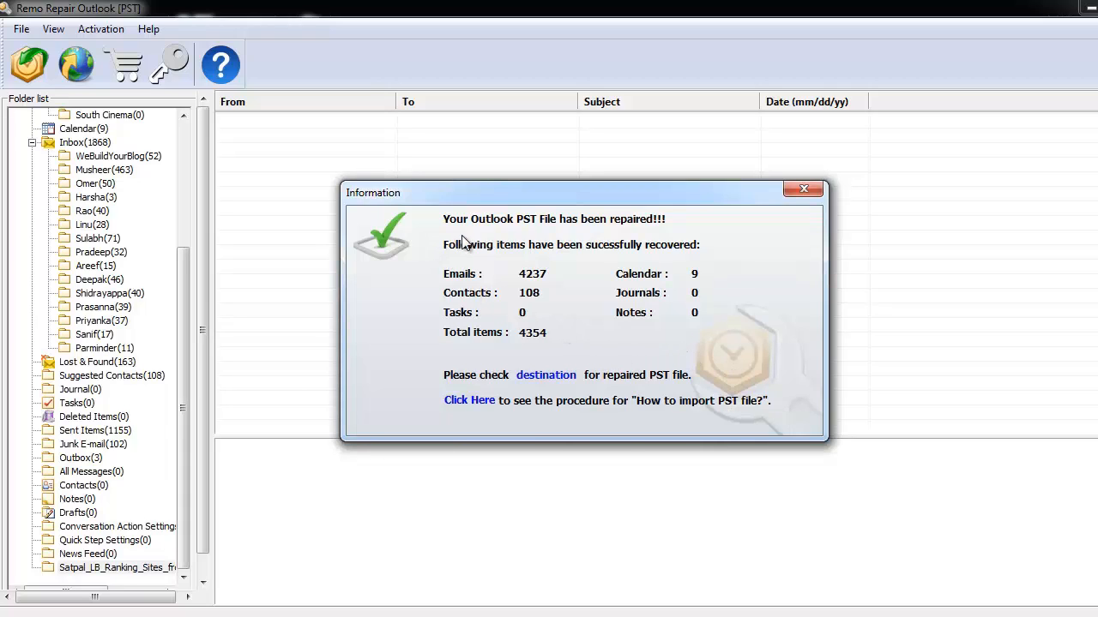
{"action": "mouse_move", "coordinate": [631, 231]}
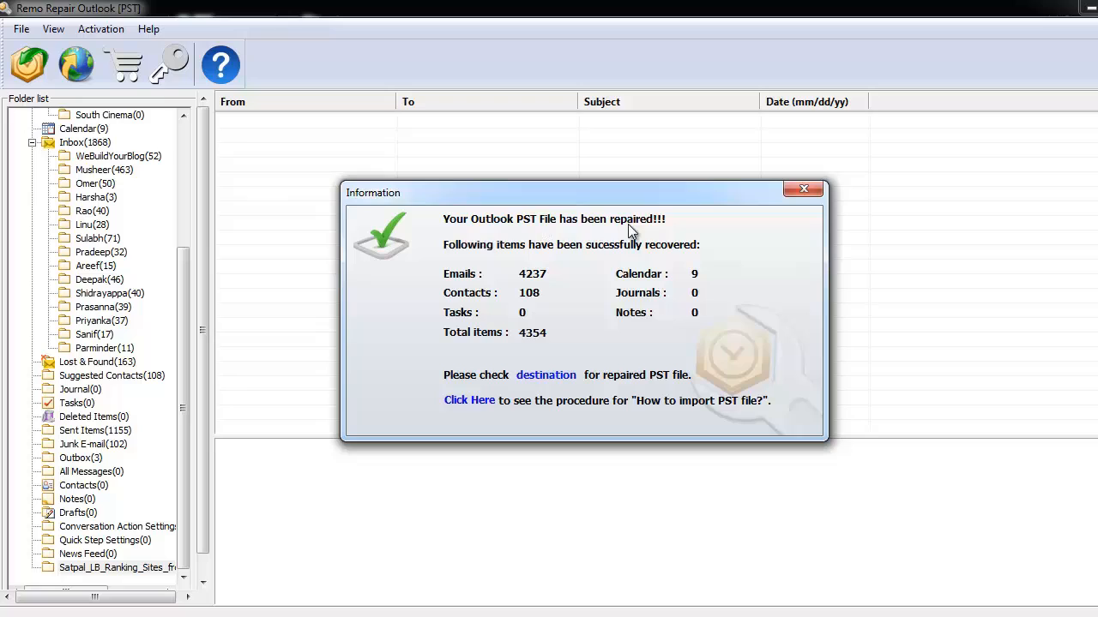
{"action": "mouse_move", "coordinate": [700, 247]}
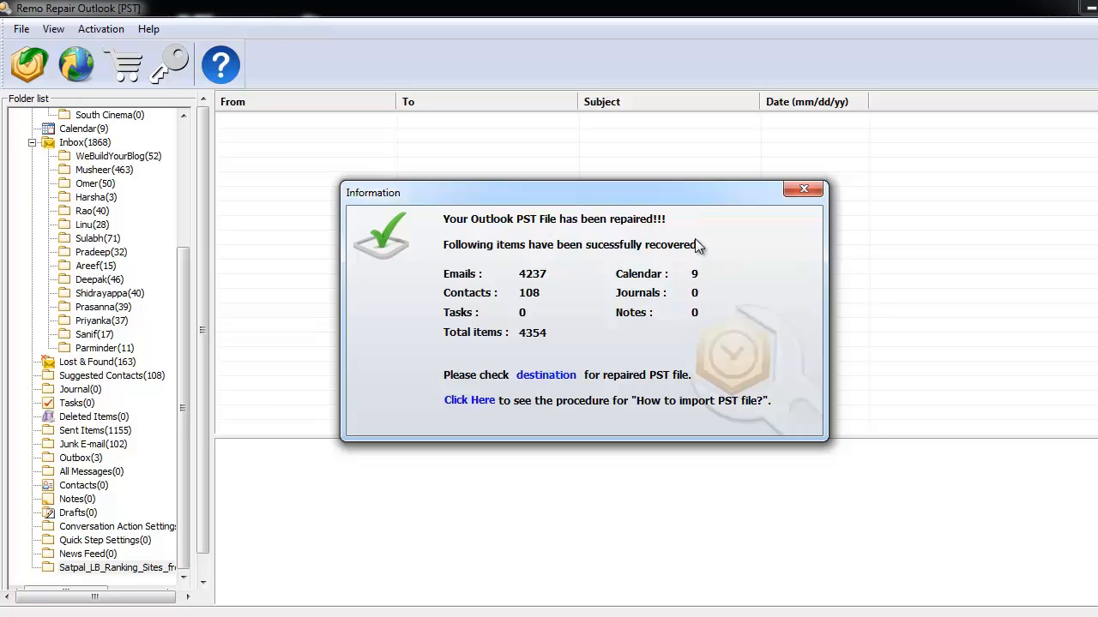
{"action": "mouse_move", "coordinate": [647, 340]}
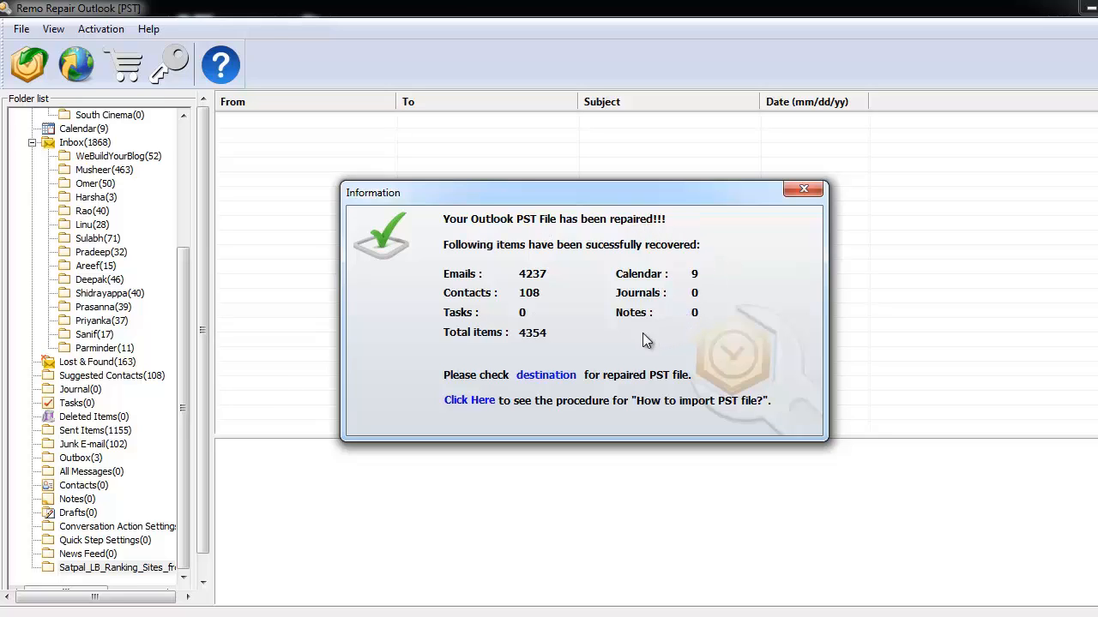
{"action": "mouse_move", "coordinate": [568, 370]}
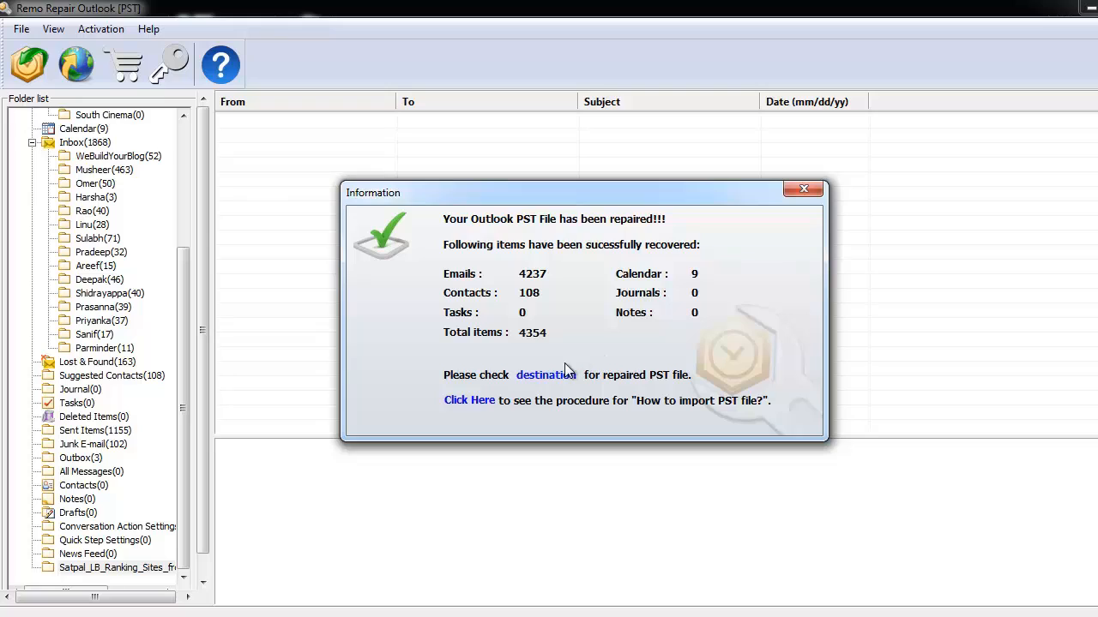
{"action": "mouse_move", "coordinate": [590, 393]}
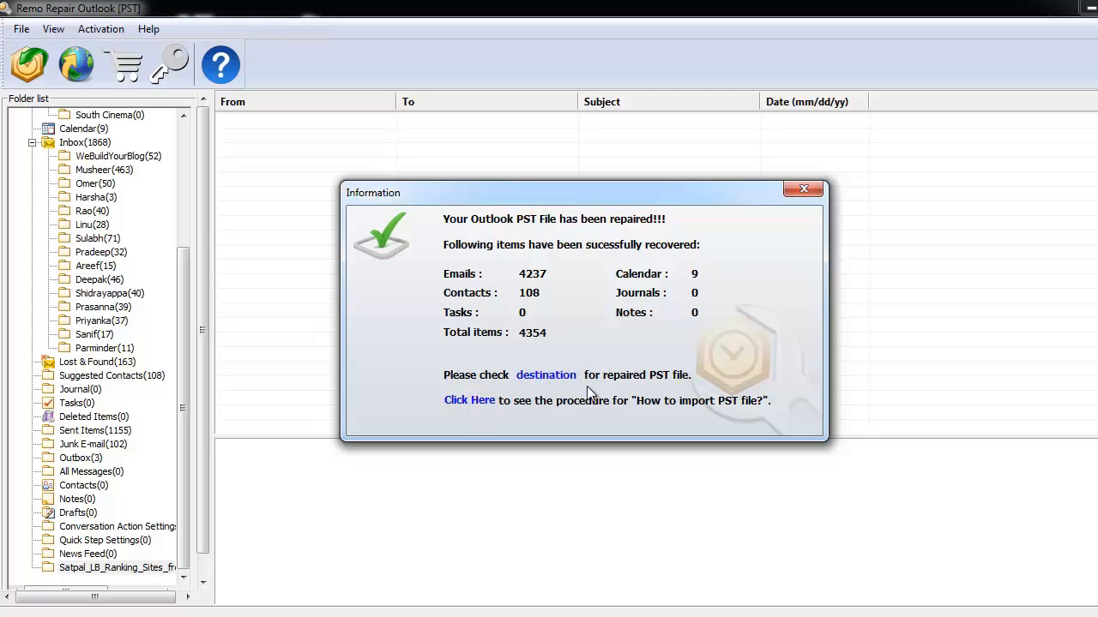
{"action": "mouse_move", "coordinate": [706, 292]}
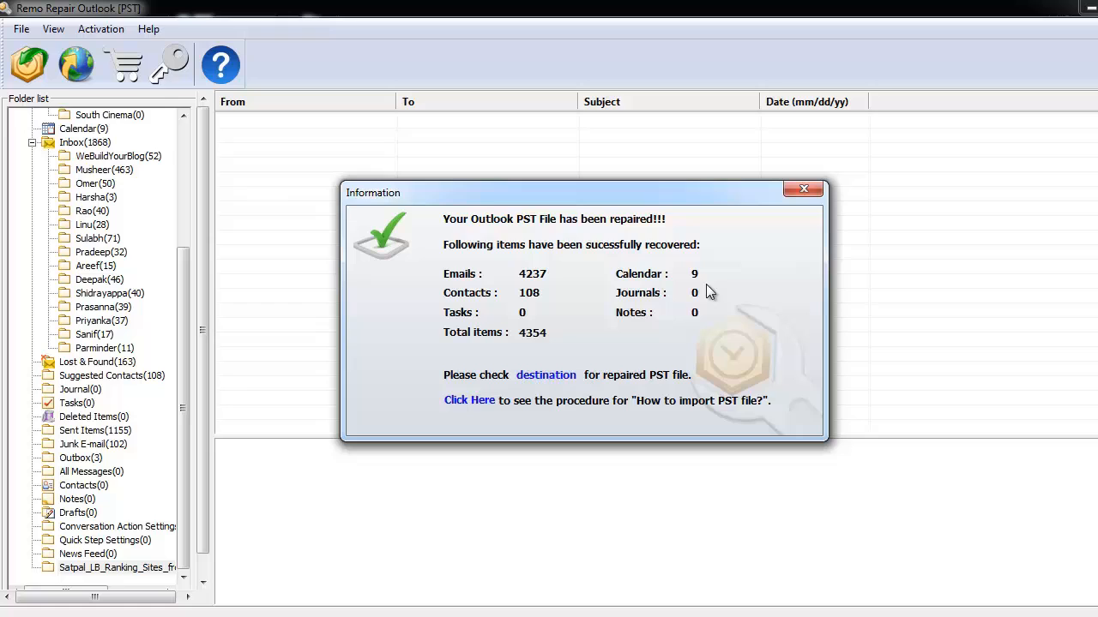